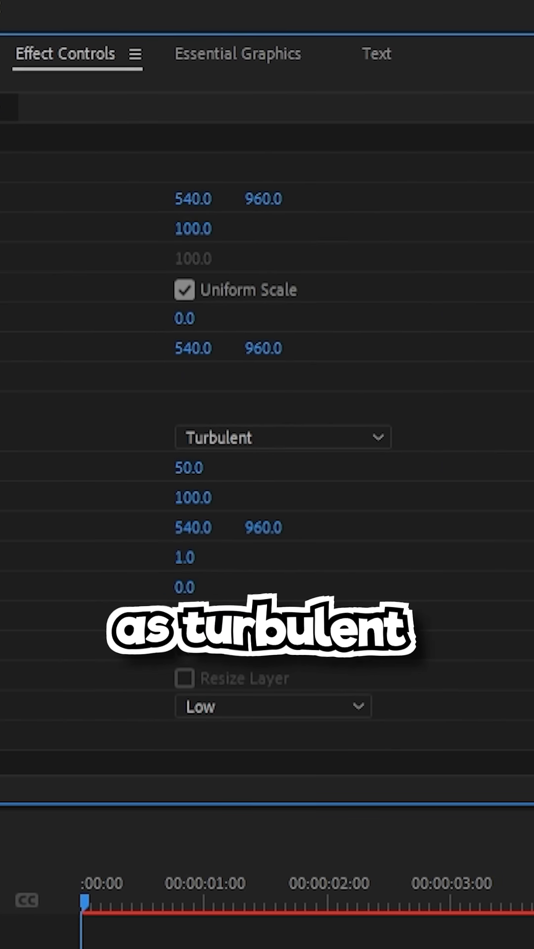
type("20")
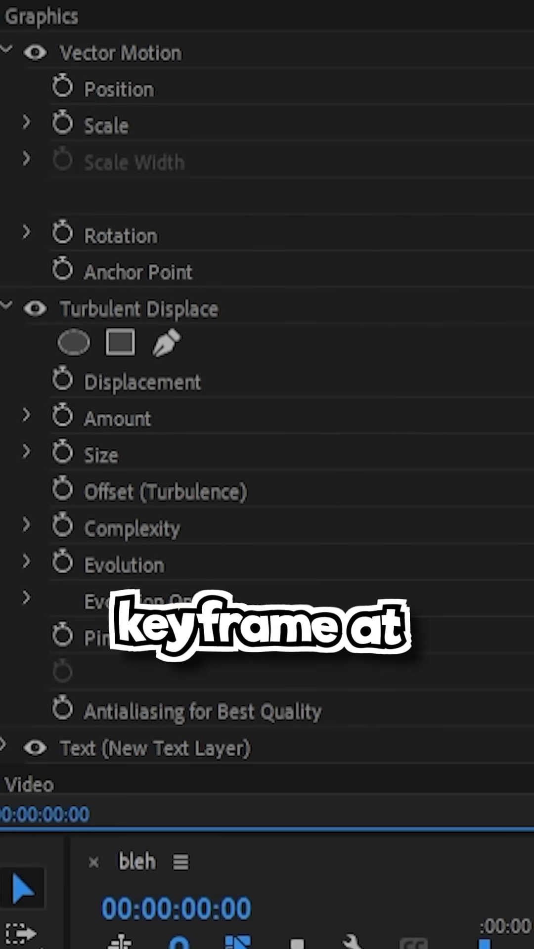
scroll("down", 3)
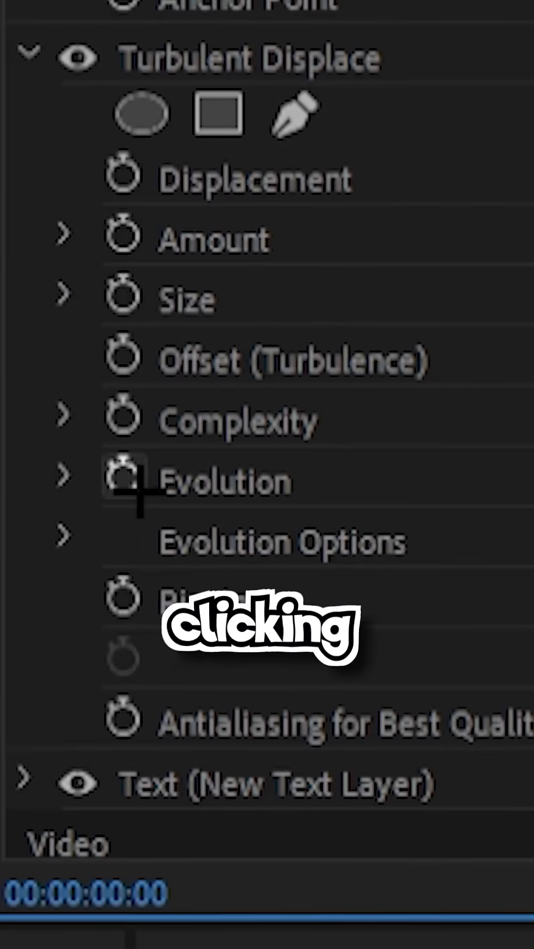